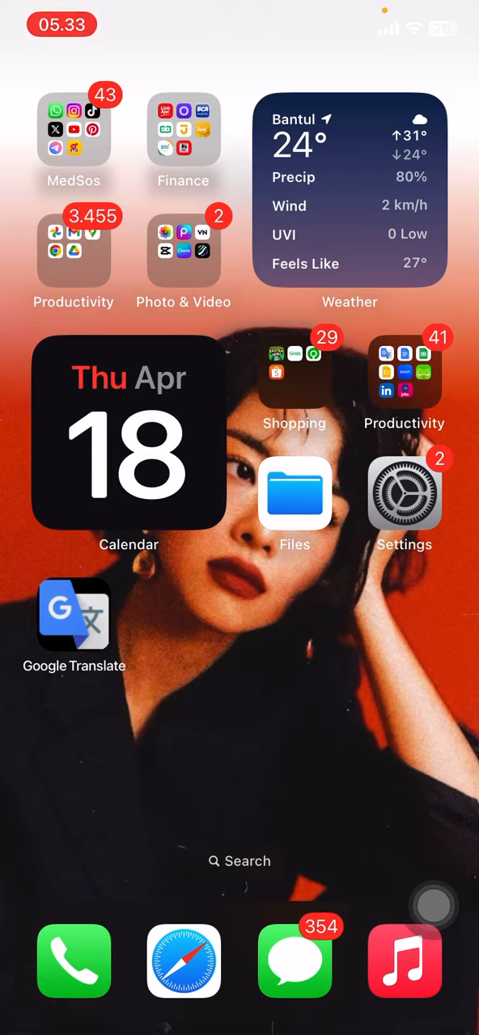
Launch Settings and go into the Display & Brightness page
{"action": "left_click", "coordinate": [404, 494]}
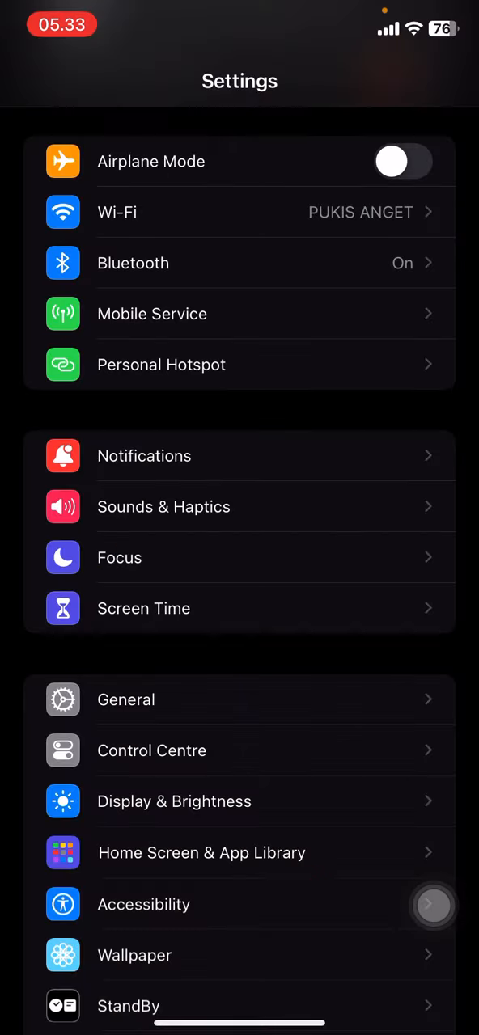
{"action": "scroll", "scroll_direction": "up", "scroll_amount": 3}
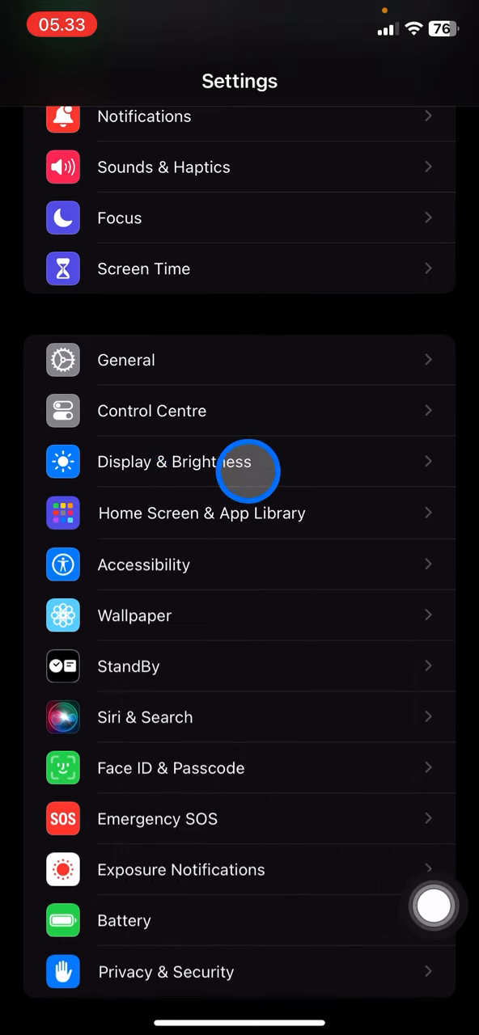
{"action": "left_click", "coordinate": [174, 462]}
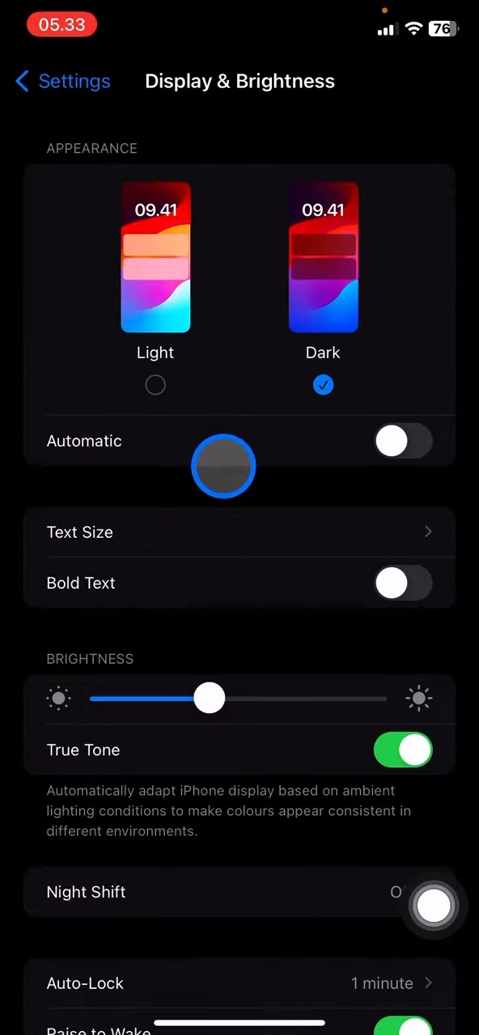
View the Auto-Lock duration list, where 1 minute is the current choice
{"action": "left_click", "coordinate": [223, 466]}
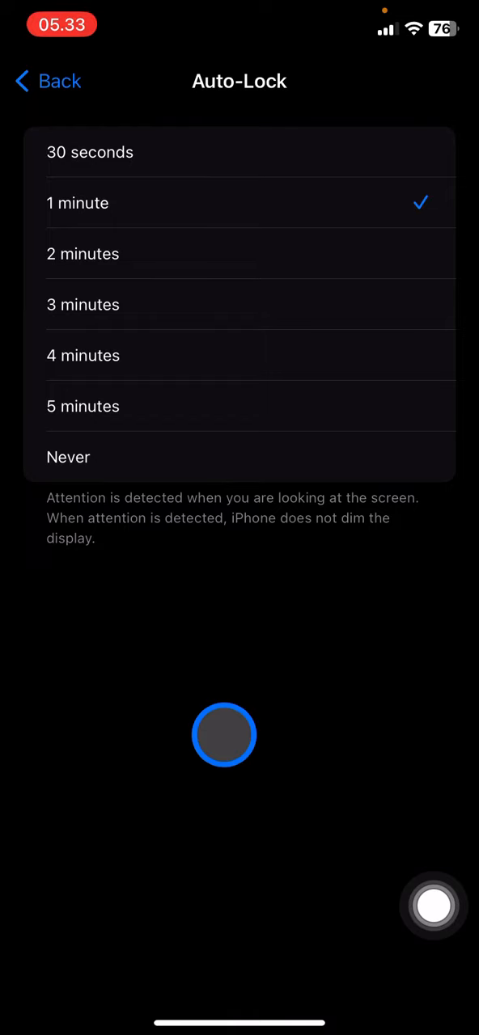
{"action": "mouse_move", "coordinate": [119, 217]}
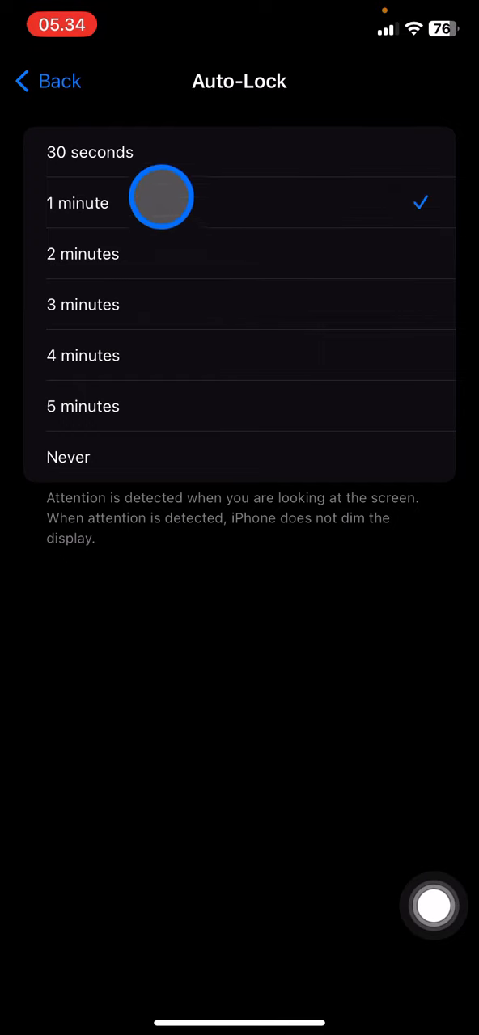
{"action": "mouse_move", "coordinate": [154, 185]}
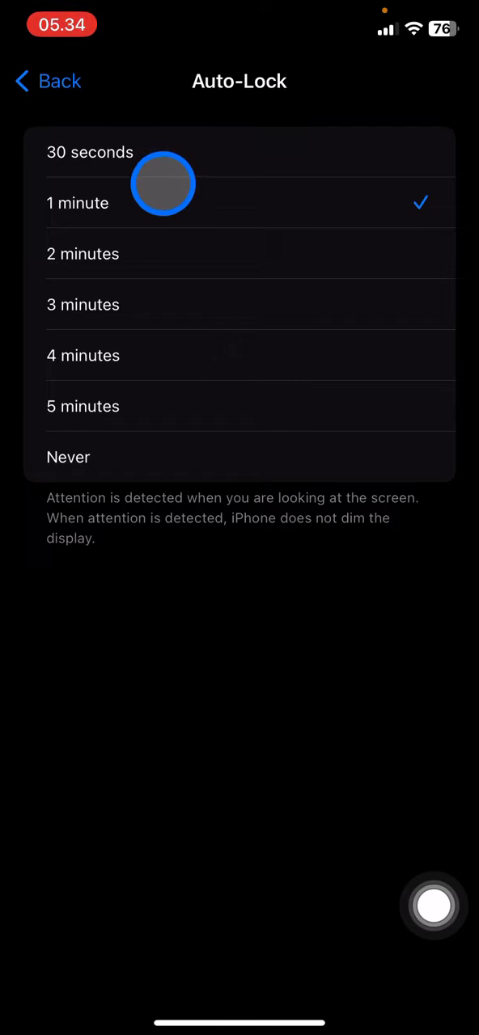
{"action": "mouse_move", "coordinate": [213, 213]}
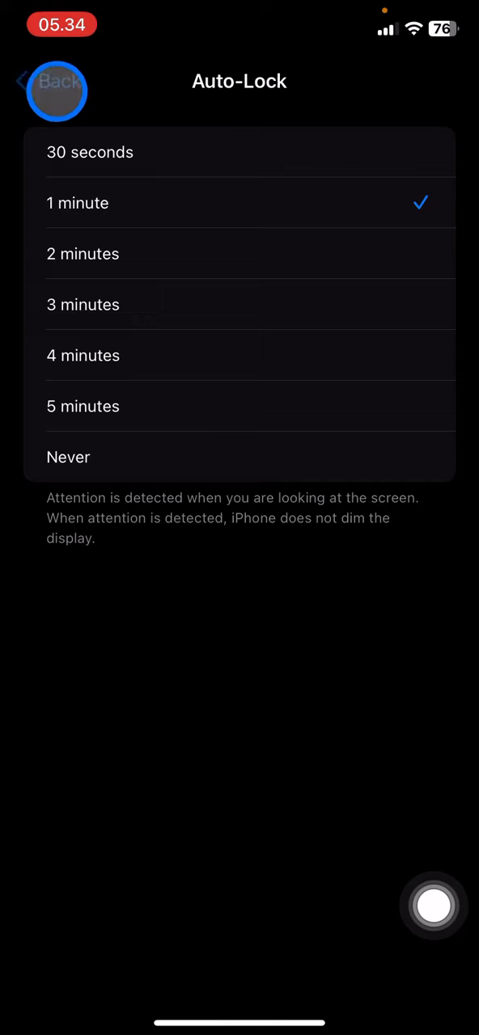
Go back to Display & Brightness, leaving Auto-Lock at 1 minute
{"action": "left_click", "coordinate": [57, 81]}
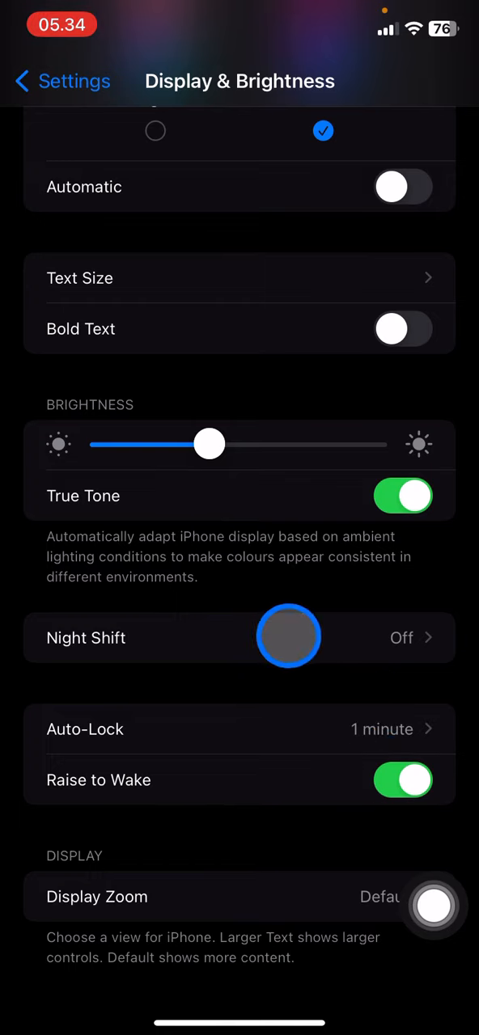
{"action": "mouse_move", "coordinate": [220, 821]}
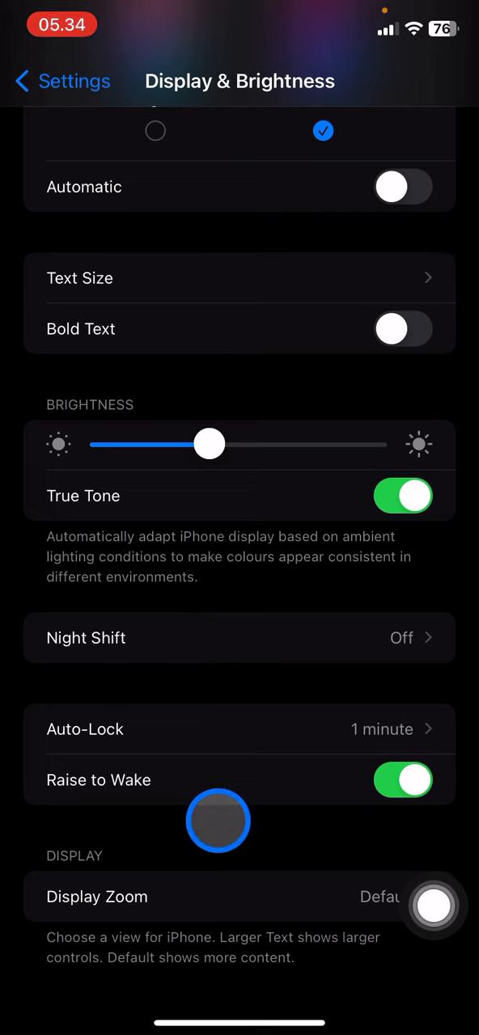
{"action": "mouse_move", "coordinate": [201, 825]}
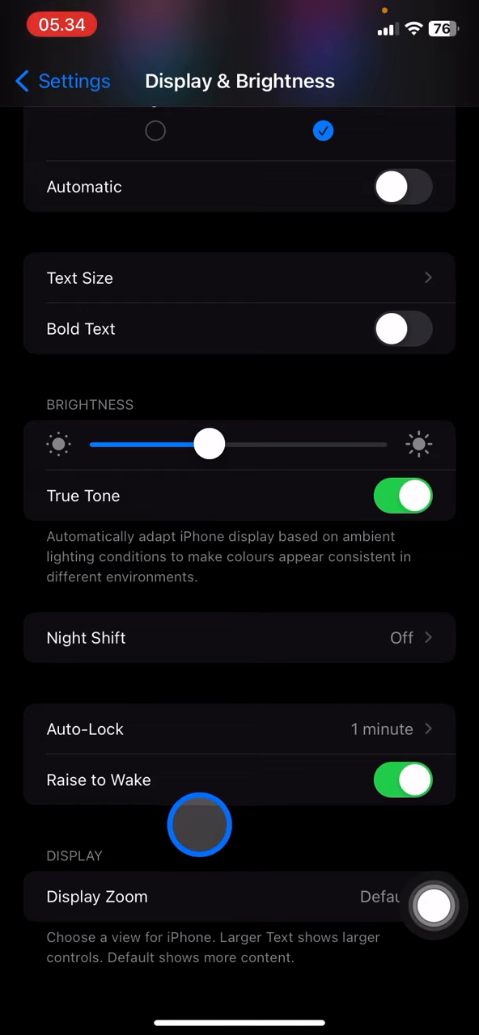